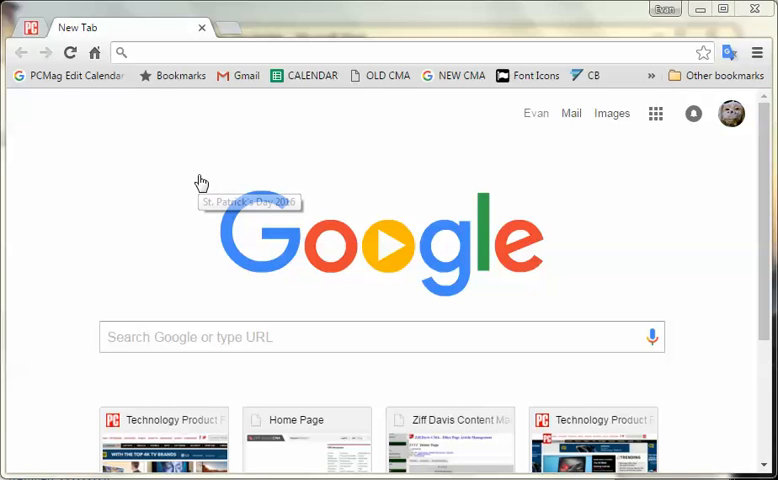
pyautogui.moveTo(318, 140)
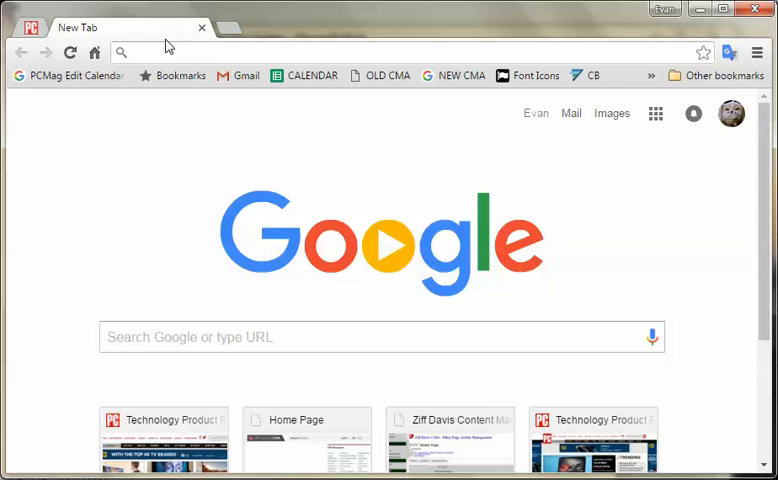
# Load chrome://chrome-urls and scroll the URL list down to the For Debug section
pyautogui.write('chrome://chrome-urls')
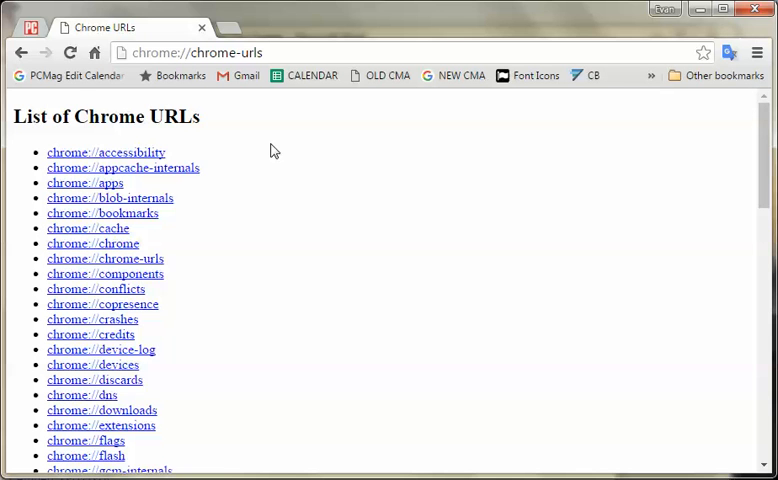
pyautogui.scroll(-3)
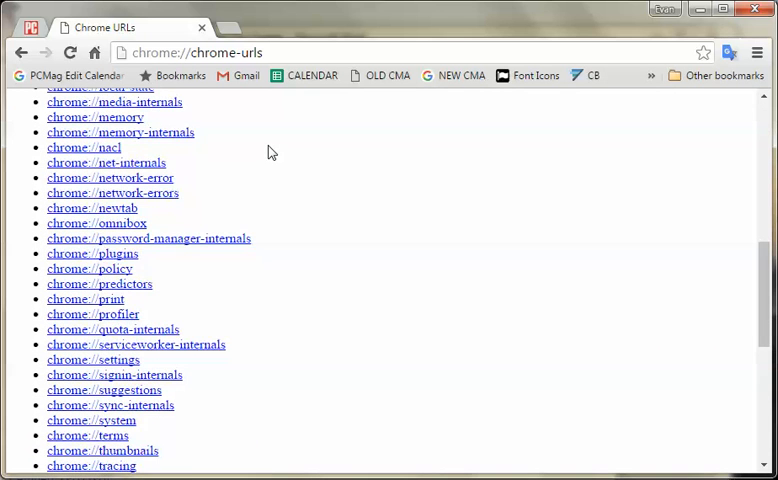
pyautogui.scroll(-3)
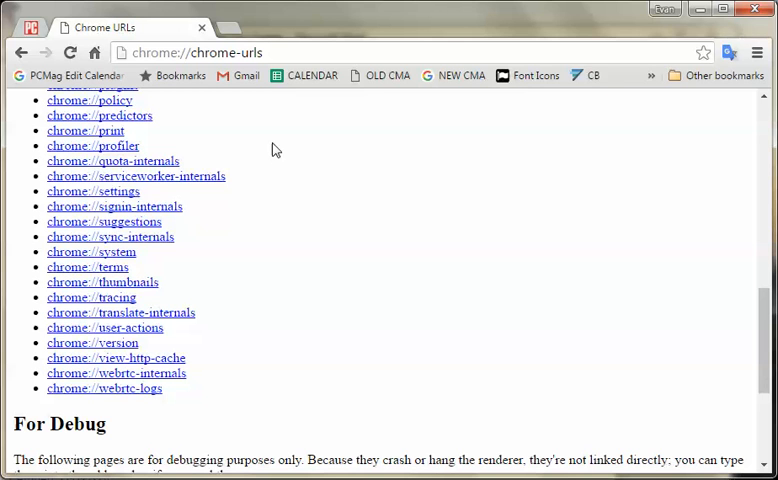
pyautogui.moveTo(348, 196)
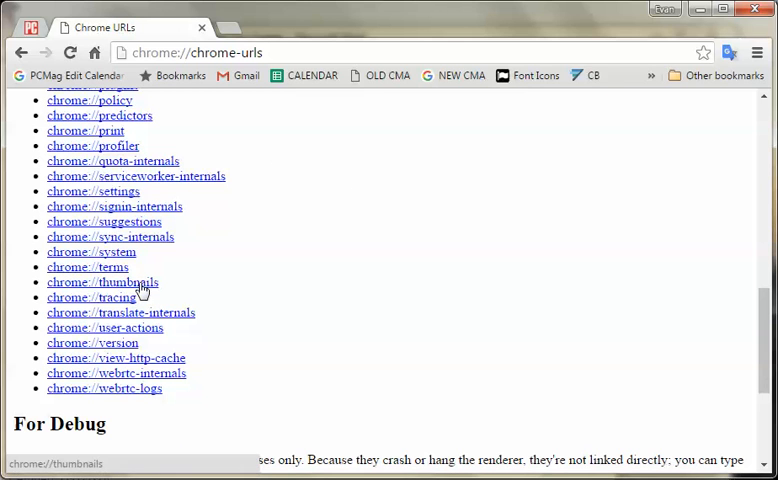
pyautogui.click(100, 282)
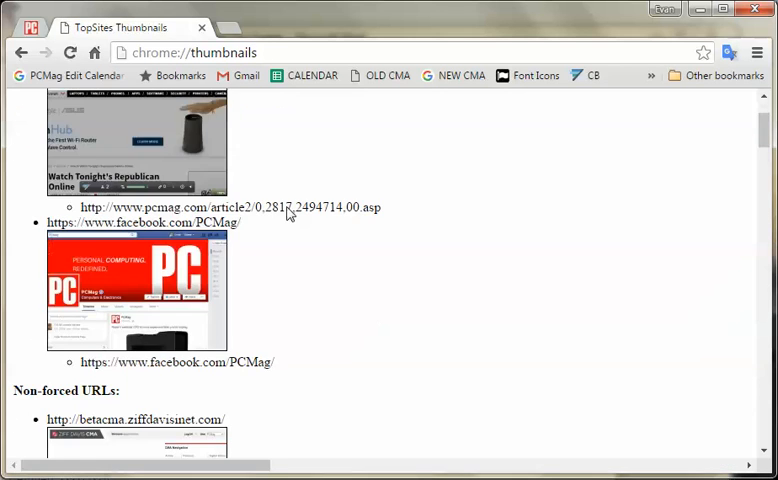
pyautogui.scroll(-3)
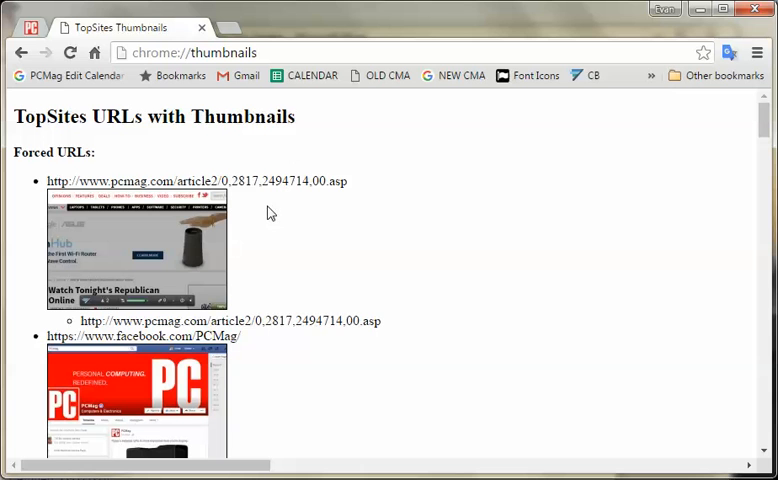
pyautogui.moveTo(64, 116)
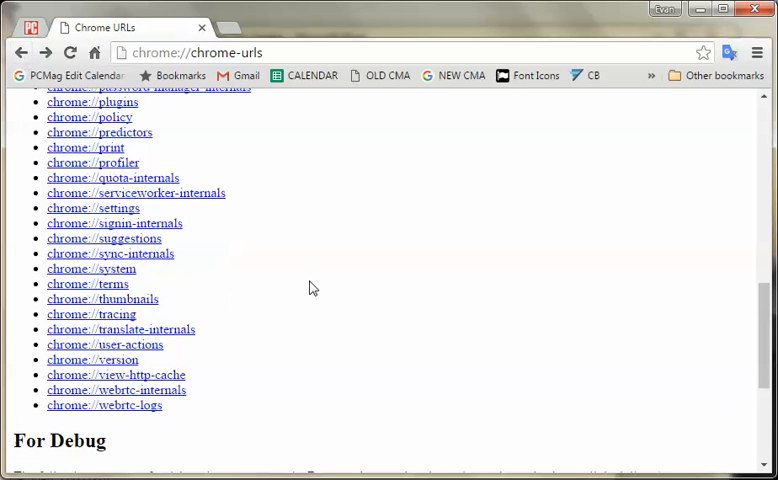
pyautogui.scroll(3)
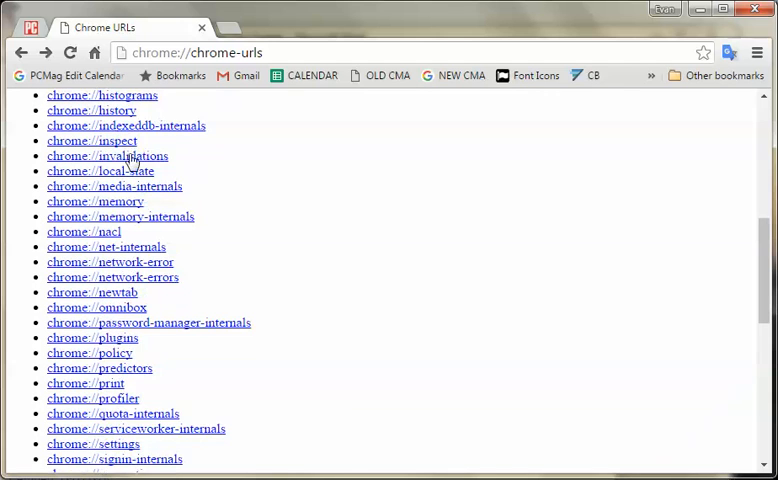
pyautogui.click(108, 156)
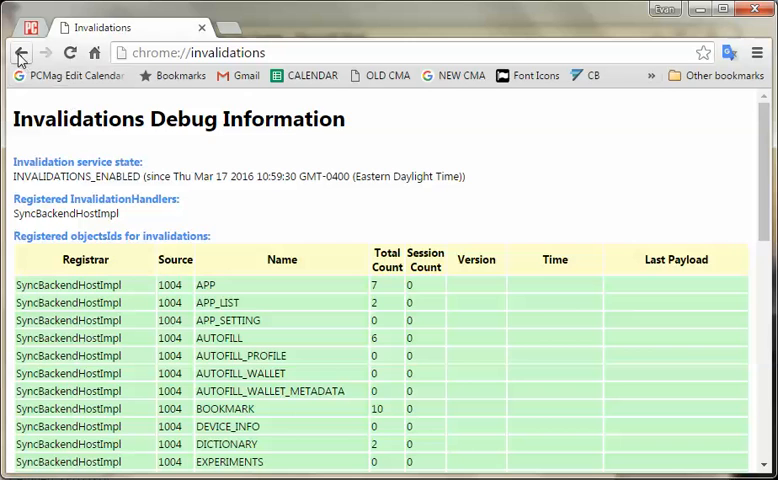
pyautogui.click(20, 52)
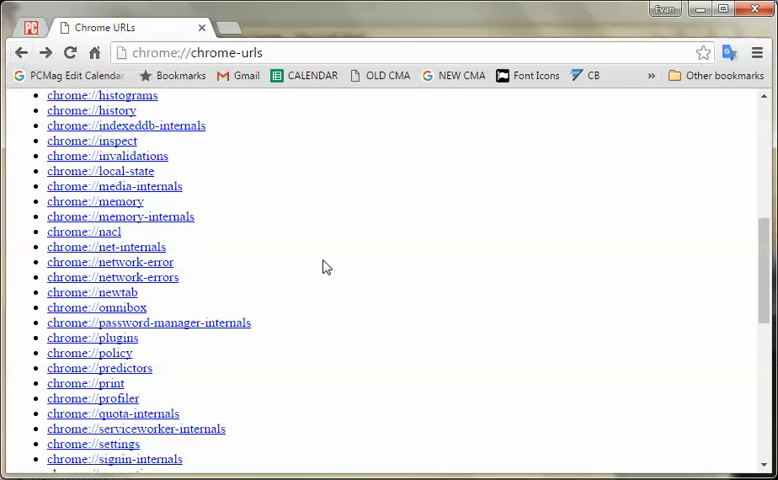
# Navigate from the URL list to the chrome://credits page and view its top
pyautogui.scroll(3)
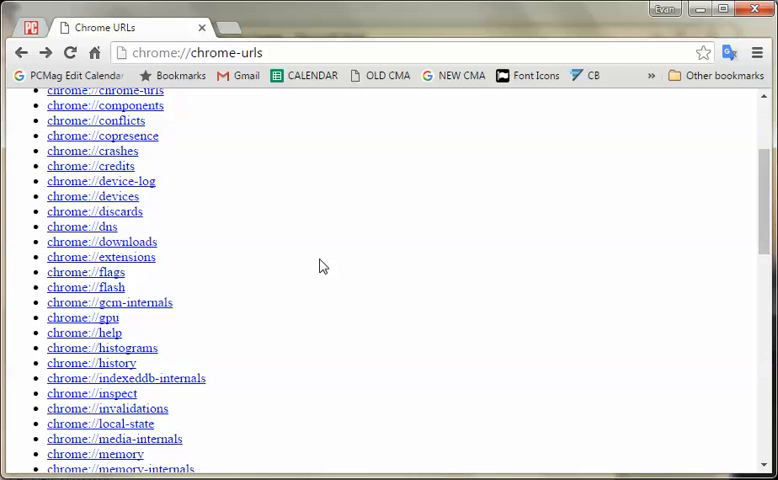
pyautogui.scroll(3)
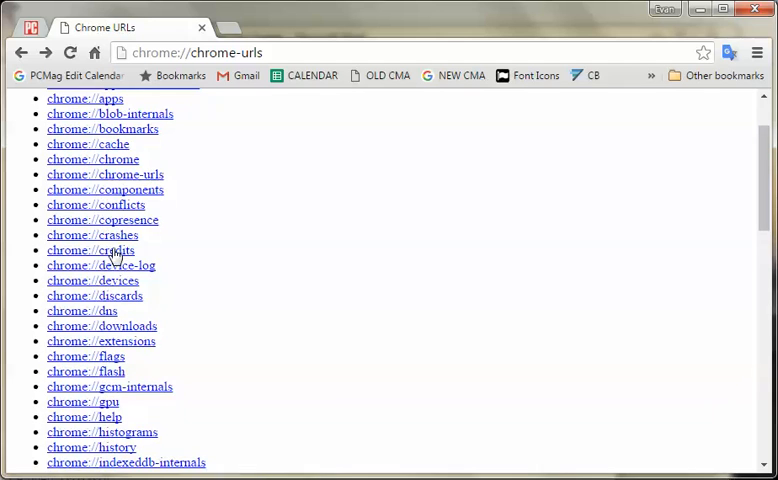
pyautogui.click(92, 250)
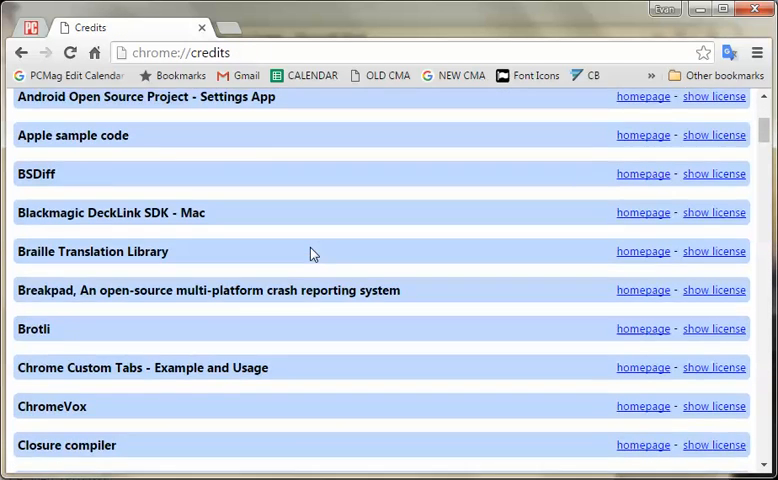
pyautogui.scroll(3)
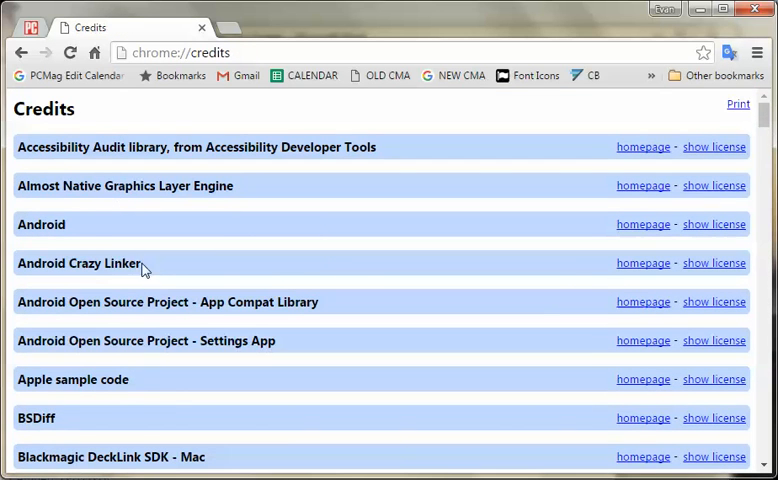